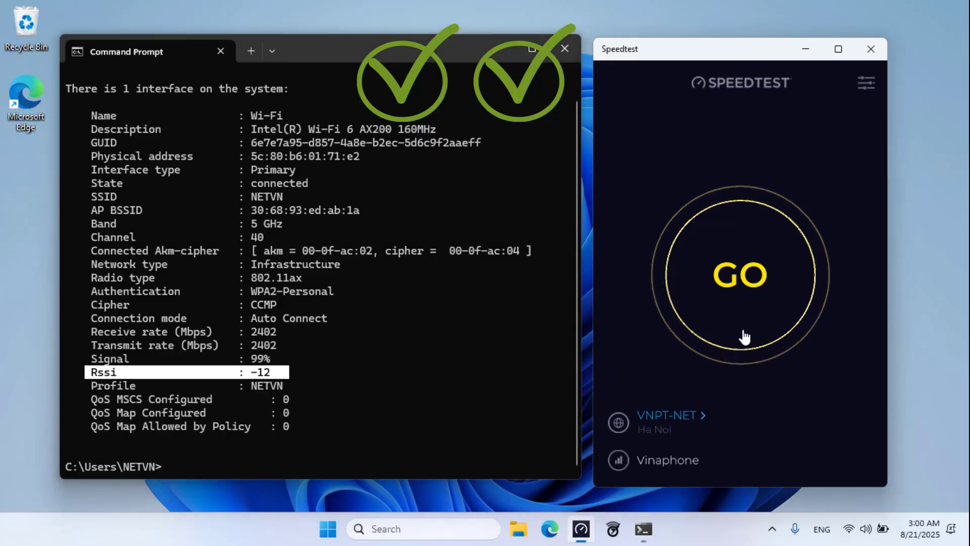
# Highlight the Wi-Fi stats (85% signal, RSSI -56) and start the through-wall speed test to VNPT-NET Hanoi.
pyautogui.click(739, 275)
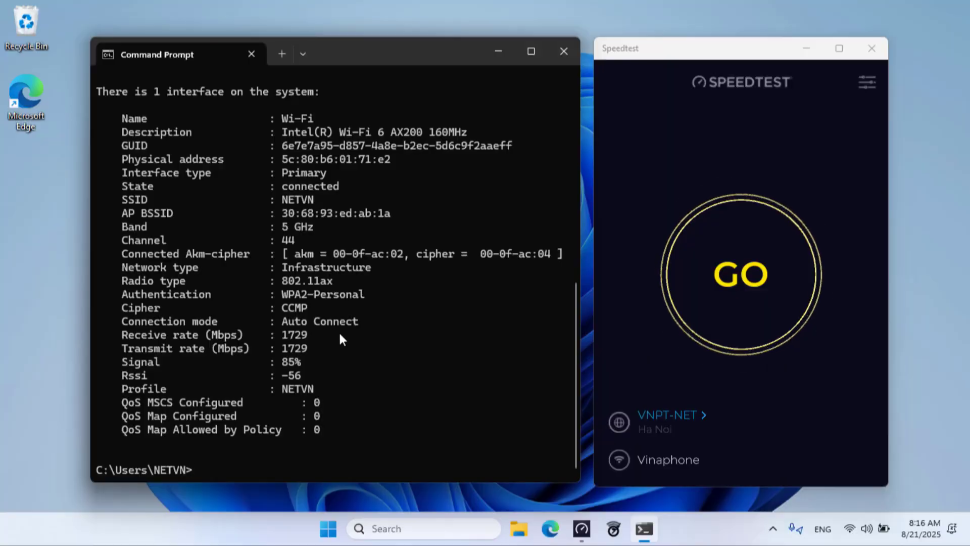
pyautogui.moveTo(121, 335); pyautogui.dragTo(312, 348)
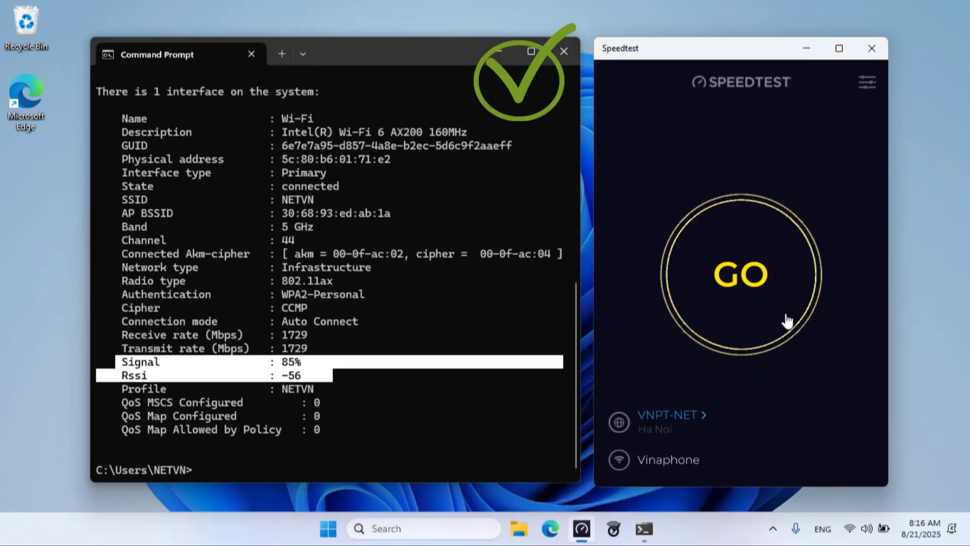
pyautogui.click(741, 273)
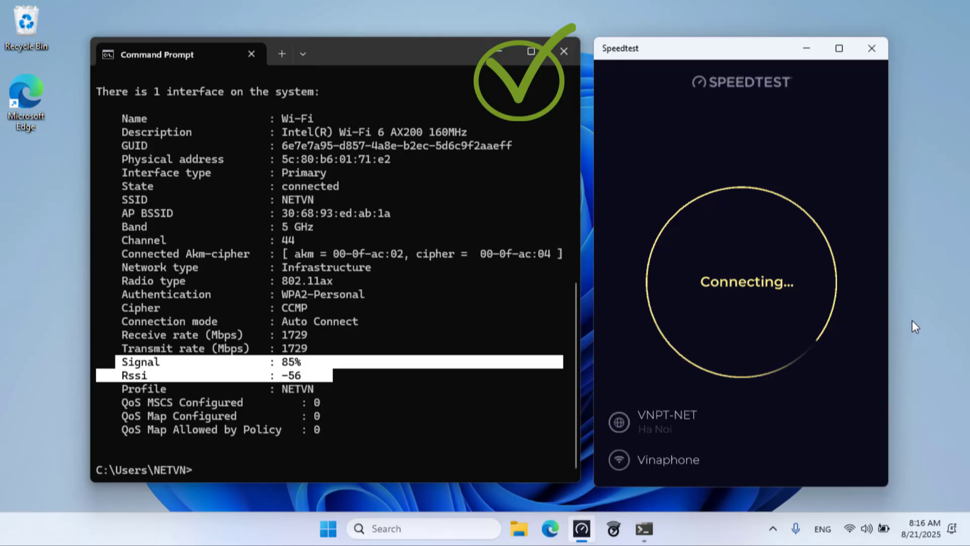